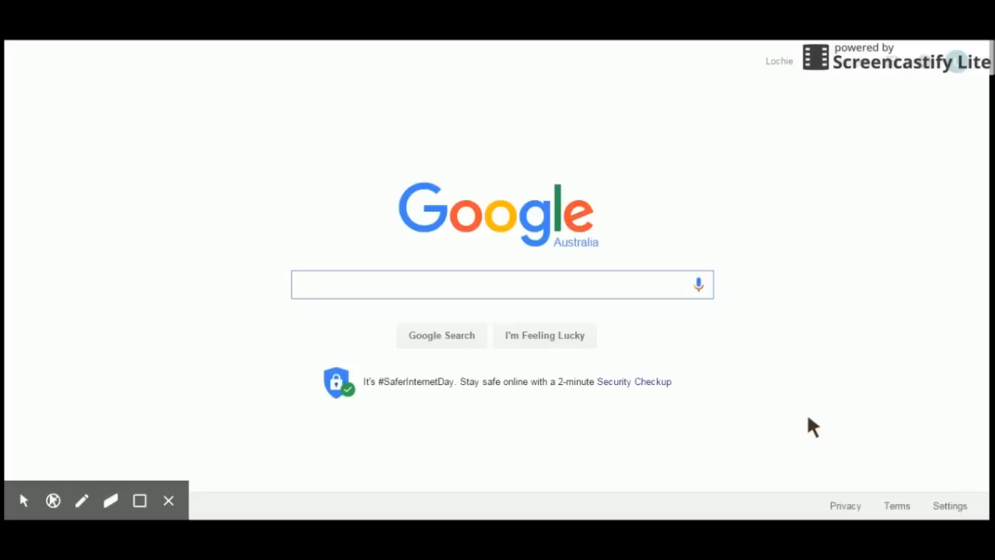
- Launch YouTube from the Google apps launcher and go to My Channel, showing the 'Test' upload
{"action": "left_click", "coordinate": [497, 285]}
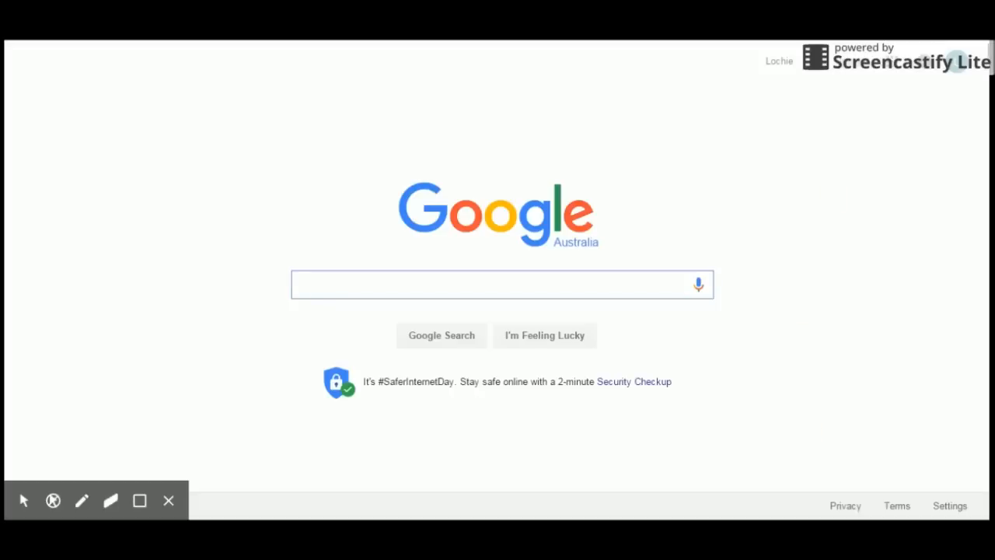
{"action": "left_click", "coordinate": [497, 283]}
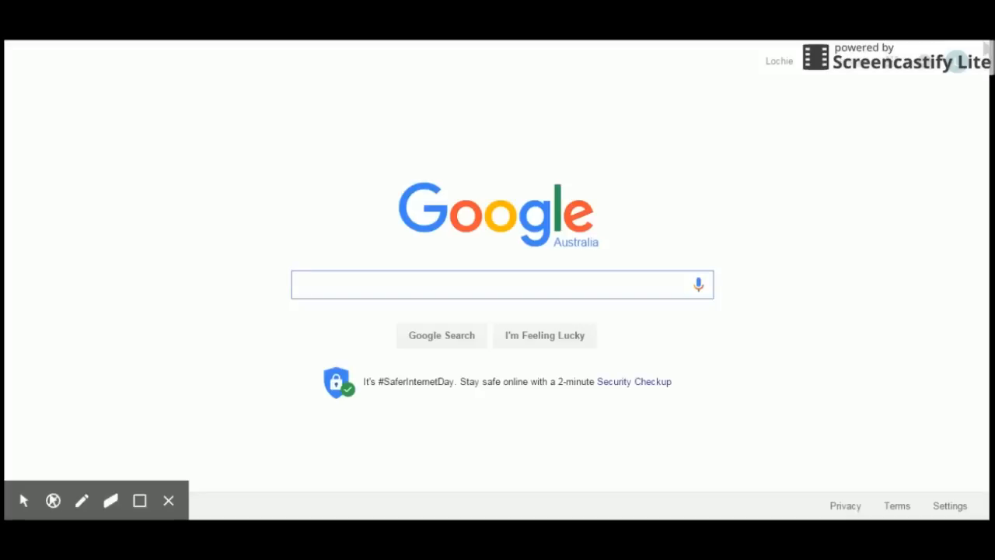
{"action": "mouse_move", "coordinate": [583, 152]}
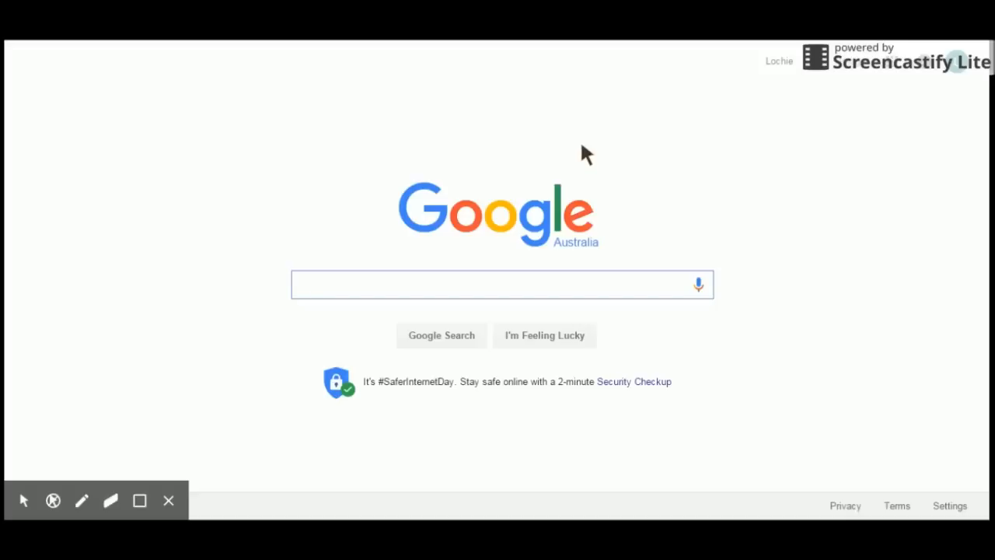
{"action": "mouse_move", "coordinate": [618, 141]}
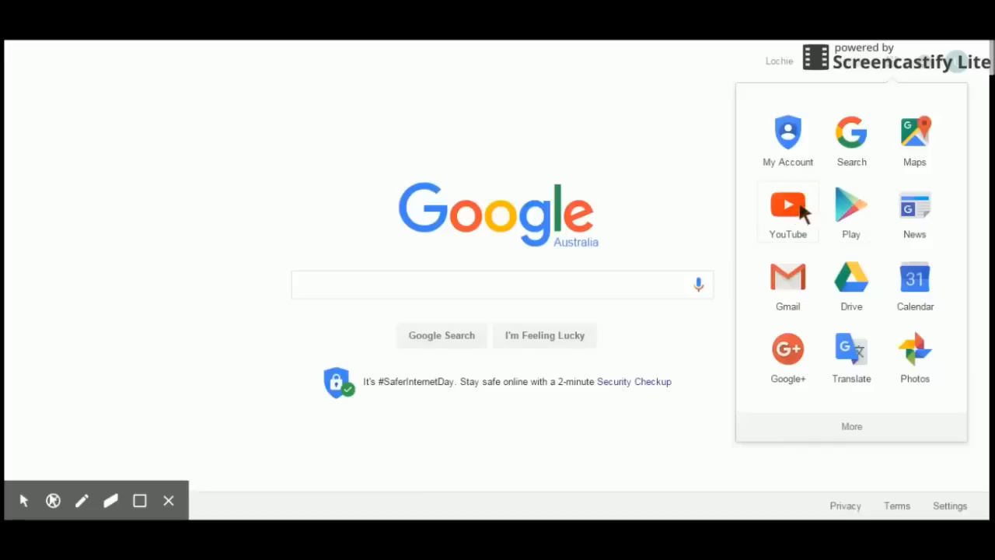
{"action": "left_click", "coordinate": [796, 210]}
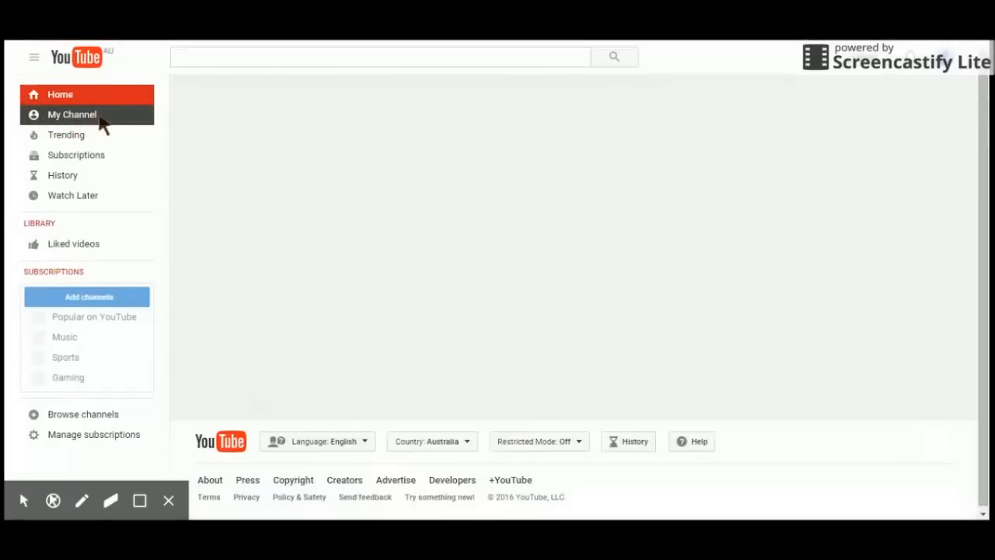
{"action": "left_click", "coordinate": [73, 115]}
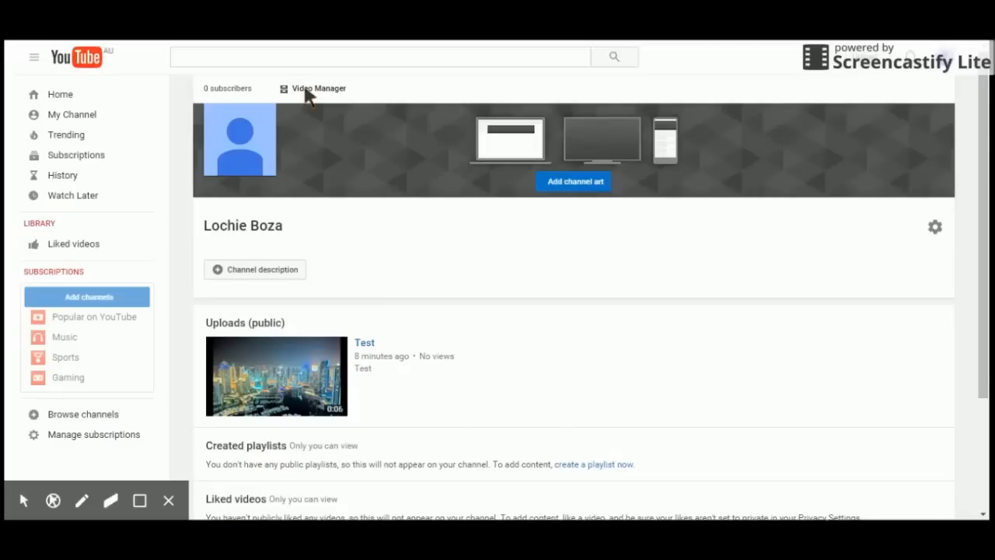
- Go to Creator Studio's Status and features page and choose Enable next to Monetization
{"action": "left_click", "coordinate": [315, 88]}
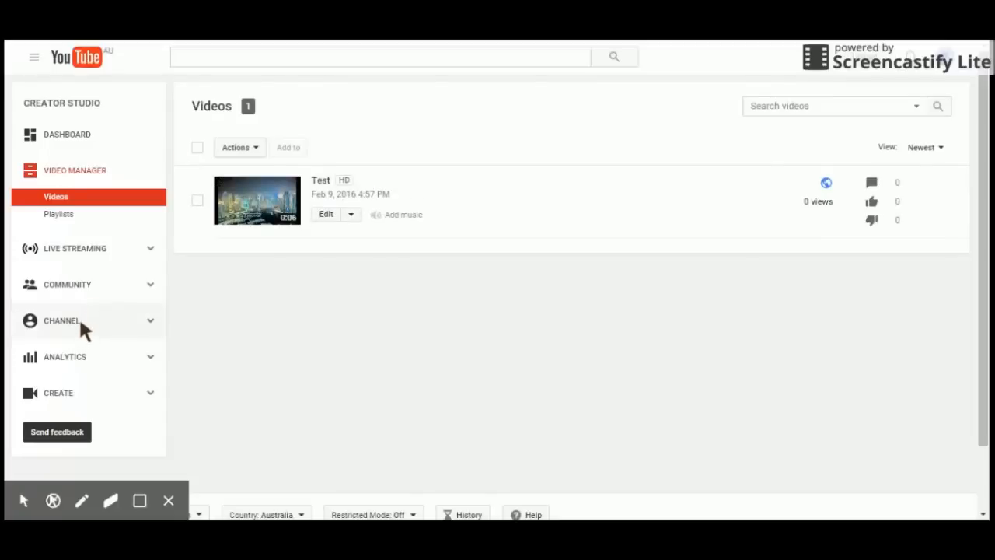
{"action": "left_click", "coordinate": [60, 321]}
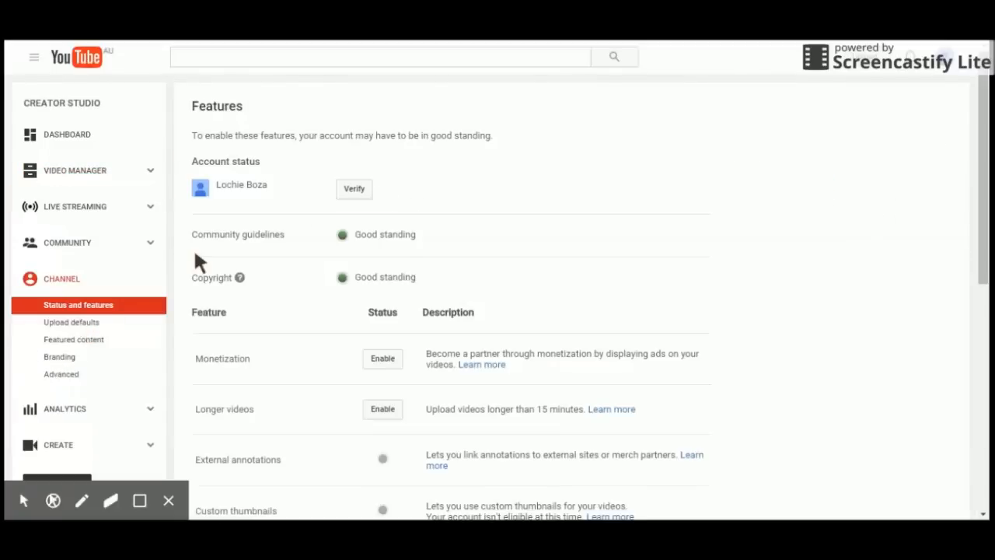
{"action": "mouse_move", "coordinate": [285, 365]}
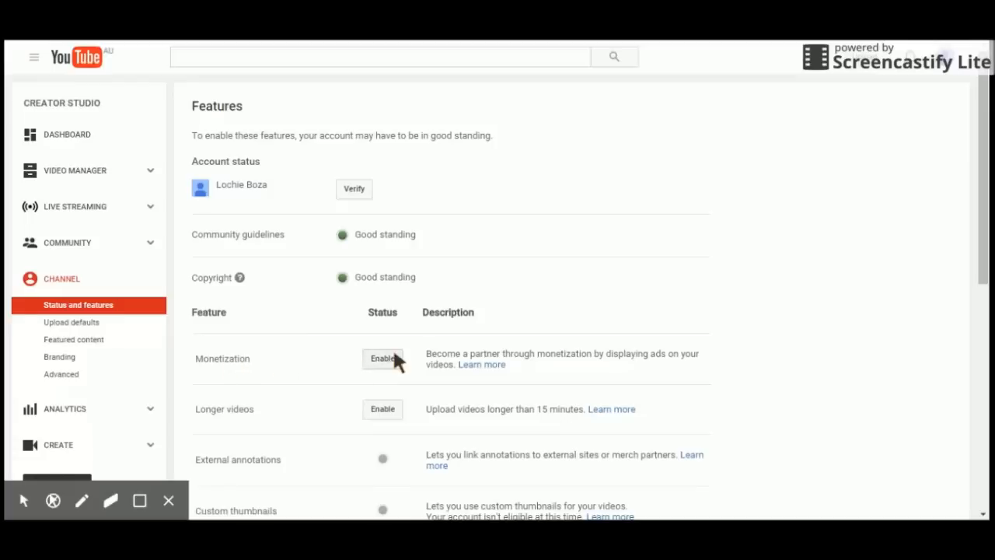
{"action": "mouse_move", "coordinate": [338, 364]}
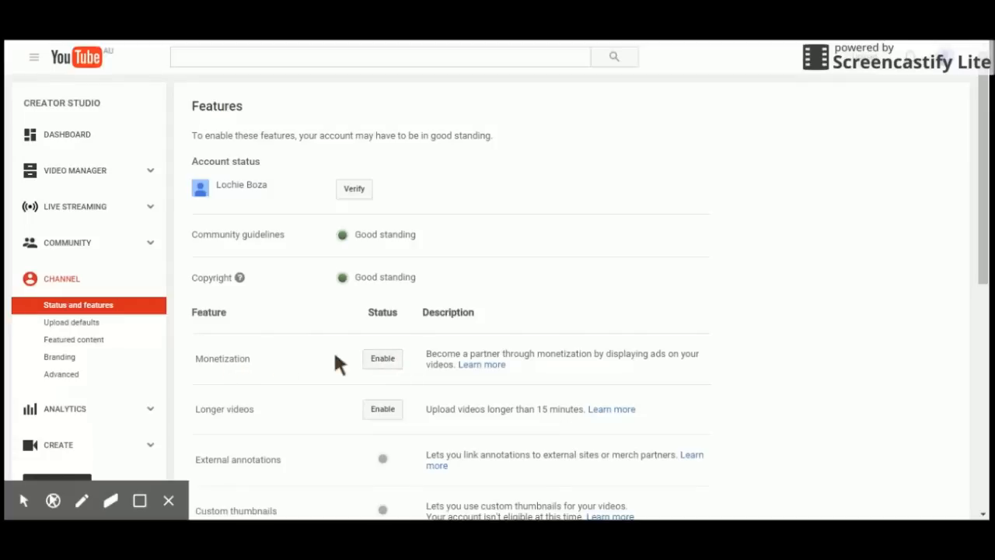
{"action": "scroll", "scroll_direction": "down", "scroll_amount": 3}
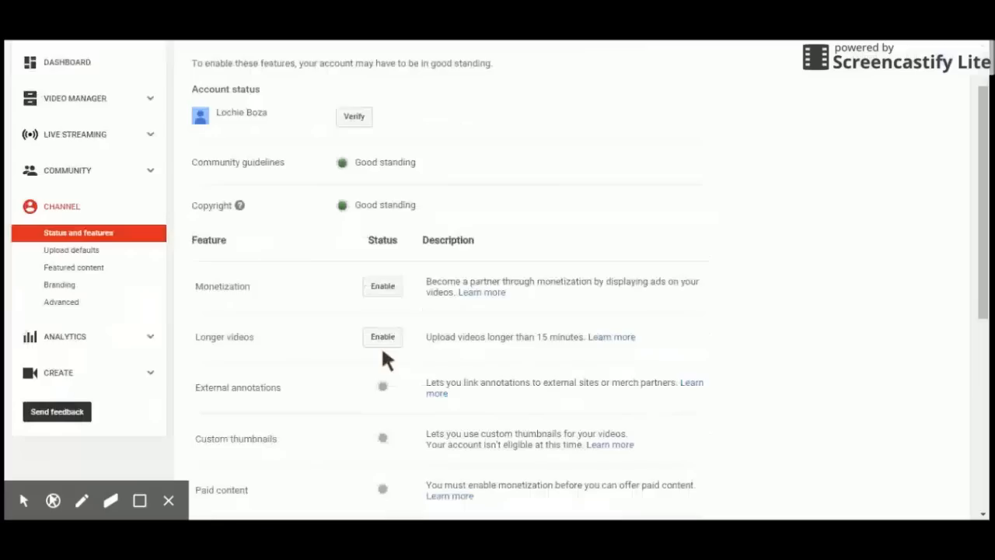
{"action": "mouse_move", "coordinate": [377, 295]}
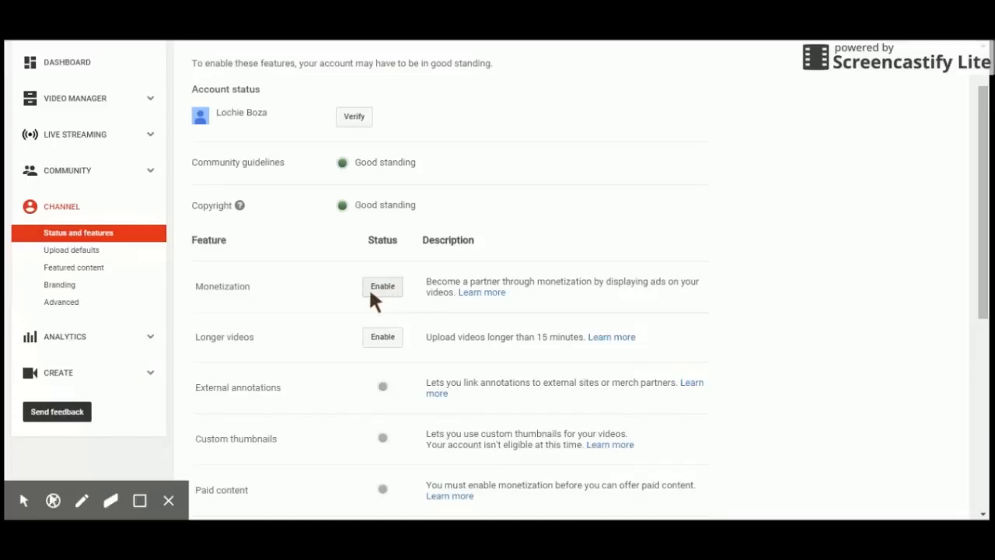
{"action": "left_click", "coordinate": [381, 286]}
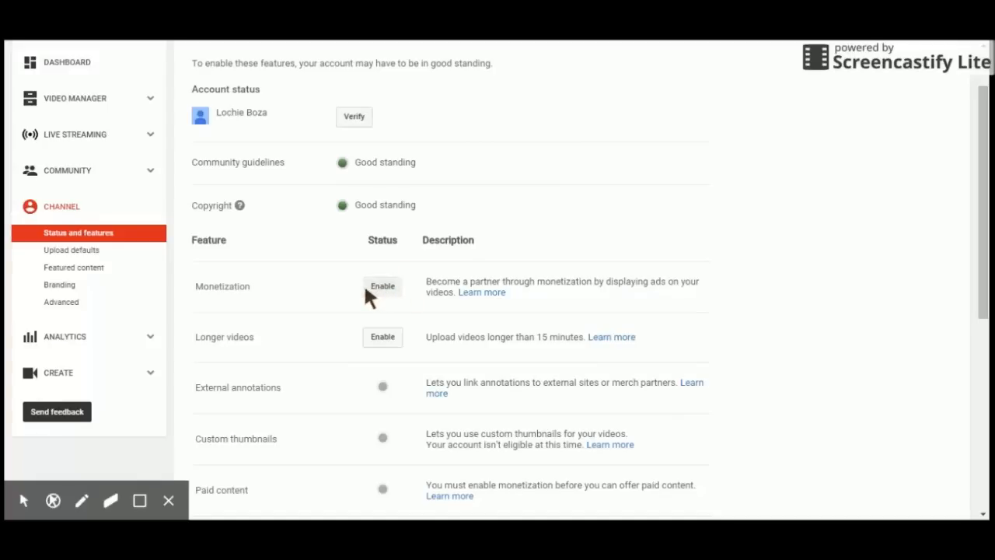
- Enable the account, tick all three Partner Program agreement checkboxes, and accept
{"action": "left_click", "coordinate": [382, 286]}
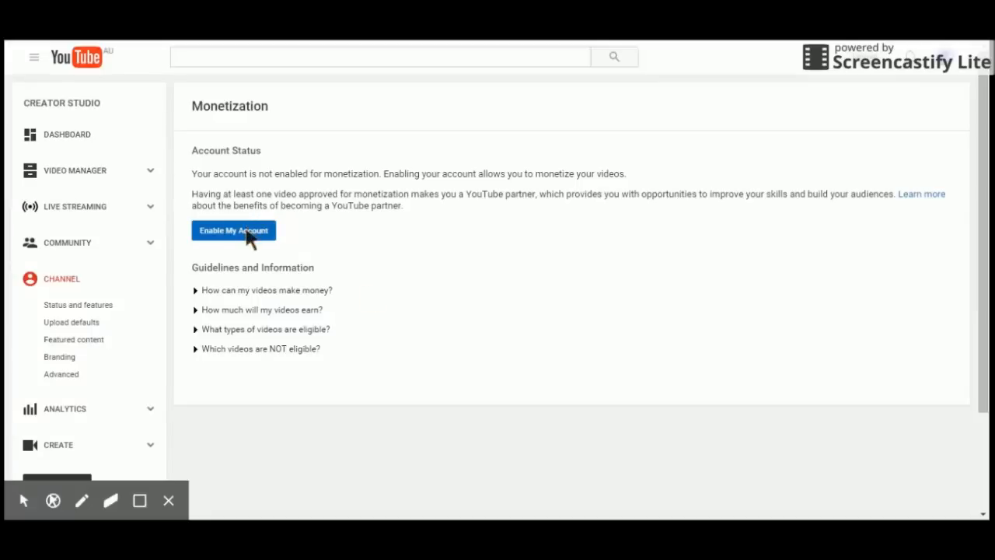
{"action": "mouse_move", "coordinate": [219, 306]}
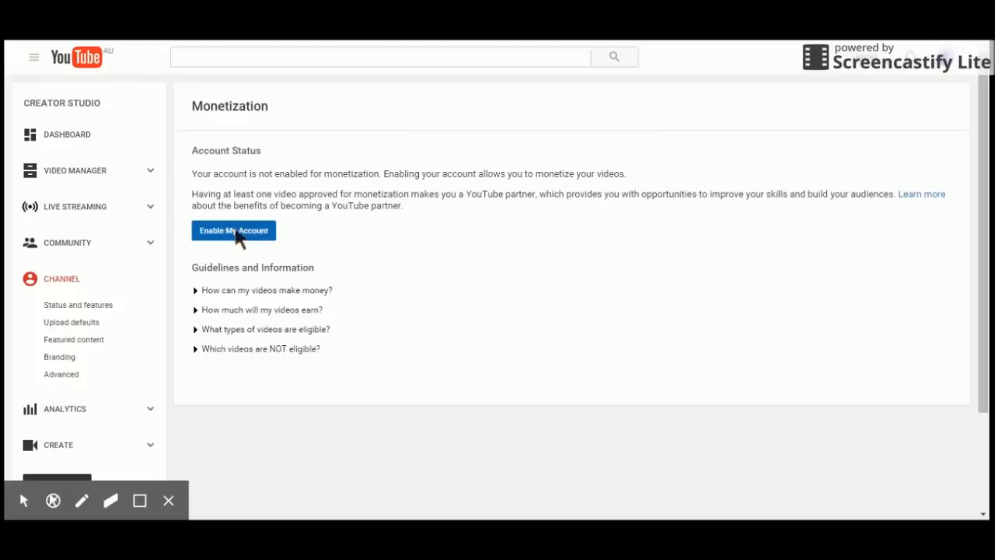
{"action": "left_click", "coordinate": [233, 231]}
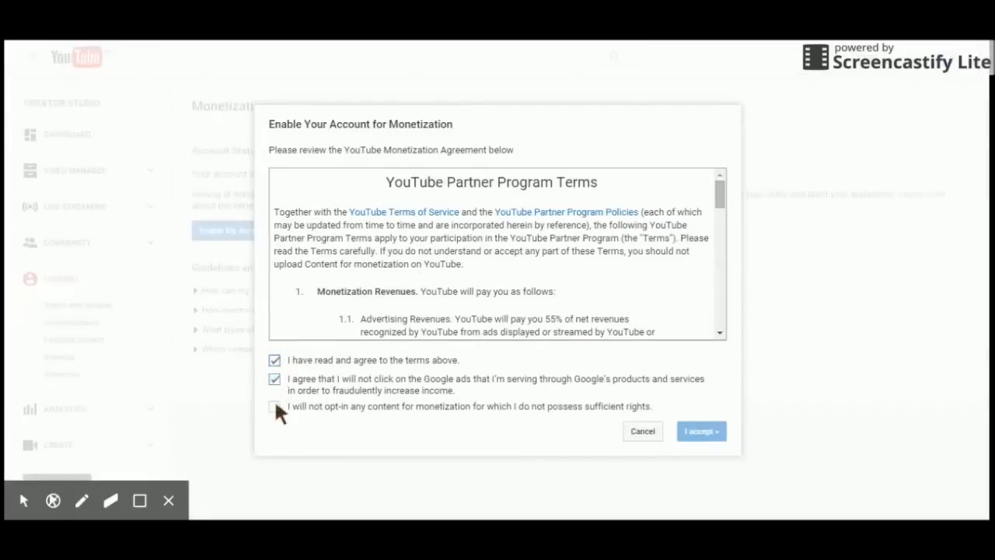
{"action": "left_click", "coordinate": [274, 406]}
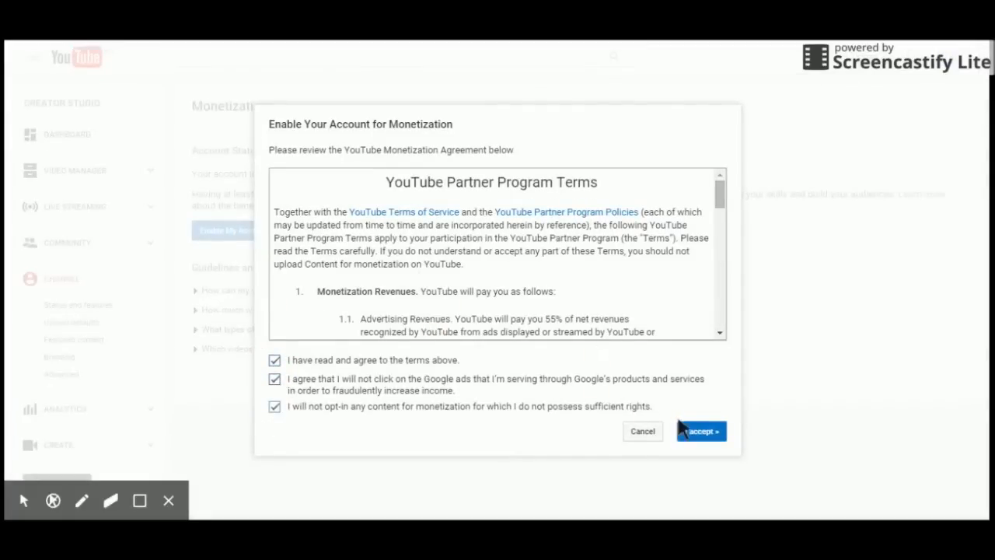
{"action": "left_click", "coordinate": [701, 431]}
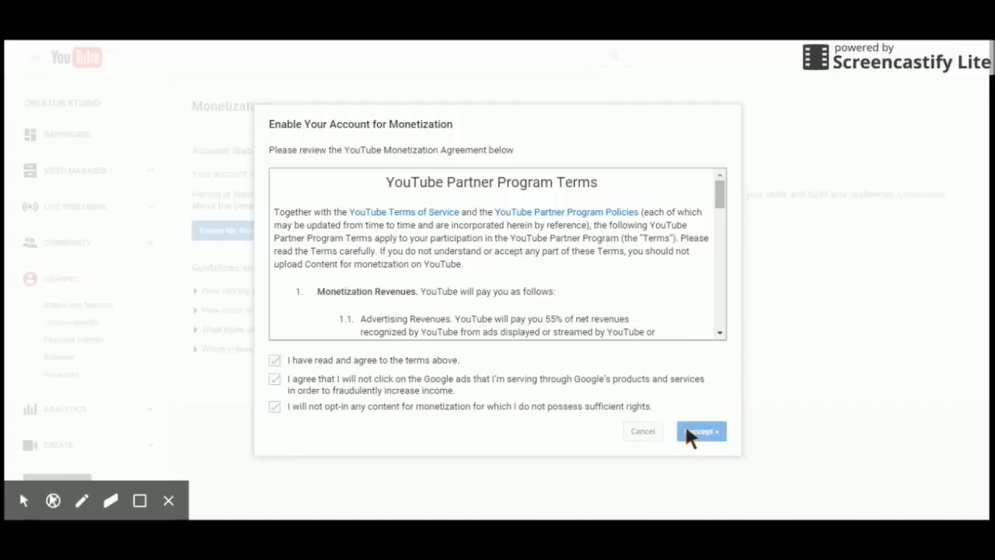
- Monetize the video with overlay, skippable and Sponsored cards ad formats enabled
{"action": "left_click", "coordinate": [701, 431]}
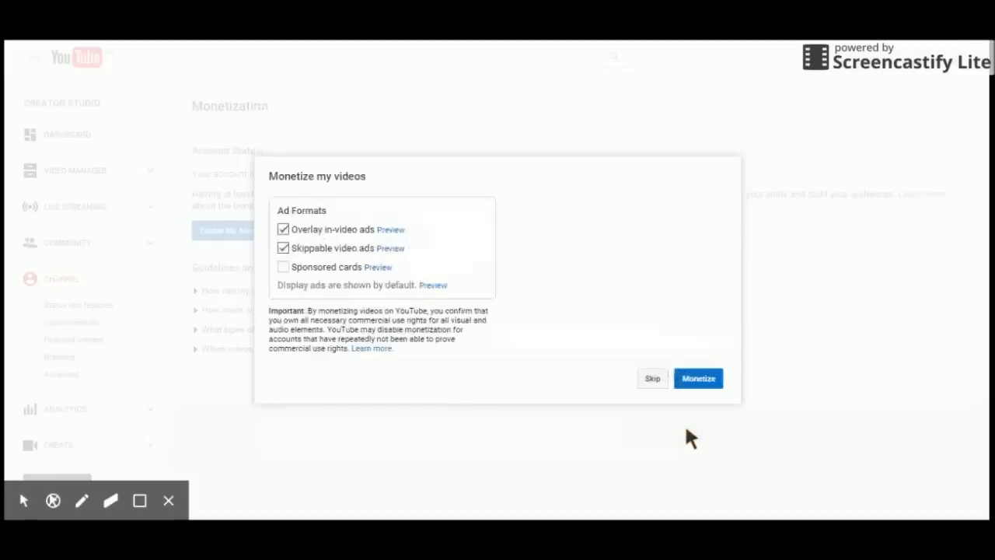
{"action": "mouse_move", "coordinate": [432, 285]}
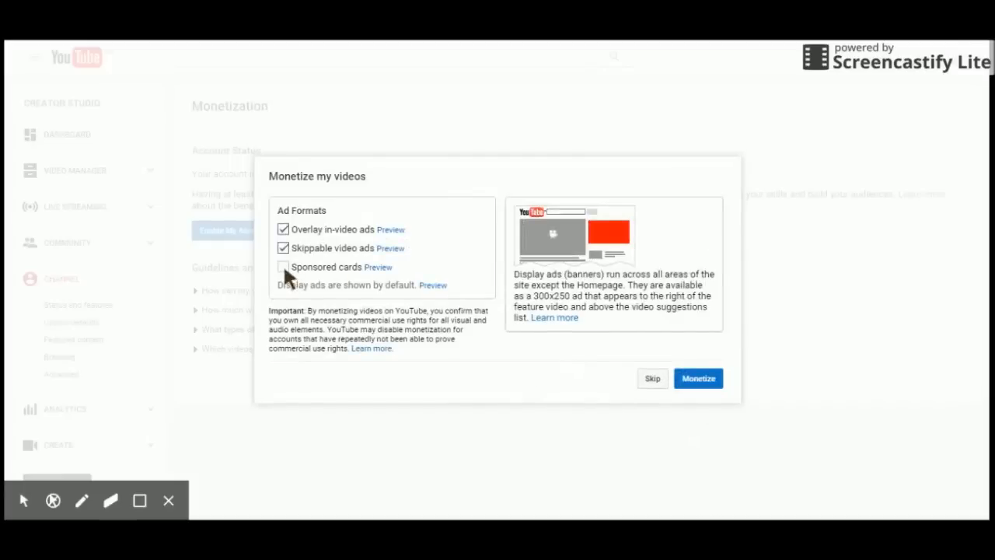
{"action": "left_click", "coordinate": [283, 266]}
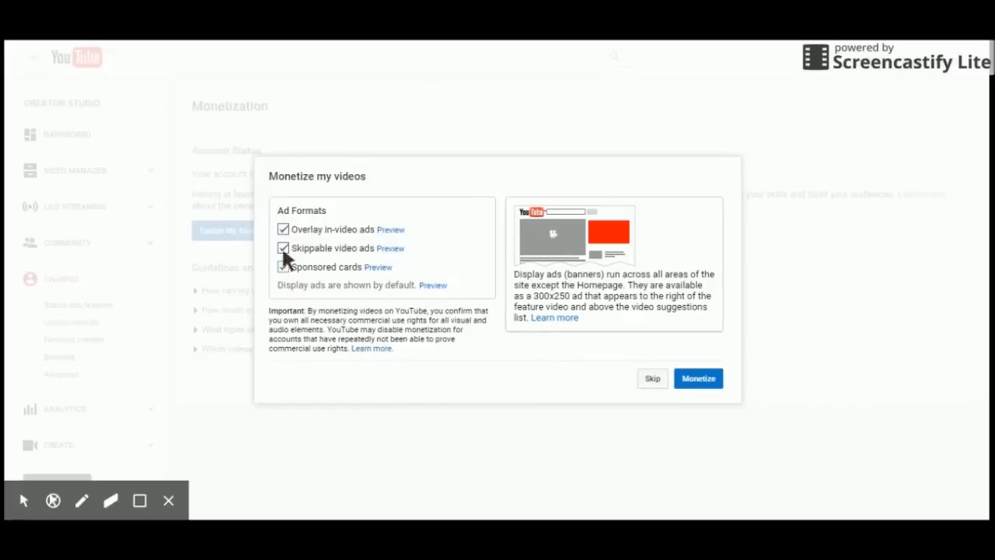
{"action": "left_click", "coordinate": [283, 267]}
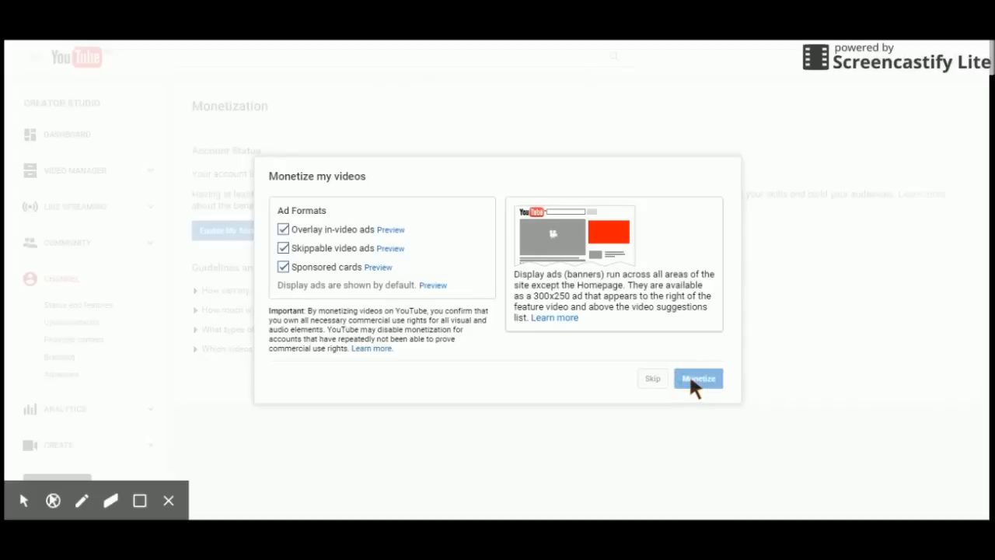
{"action": "left_click", "coordinate": [697, 378]}
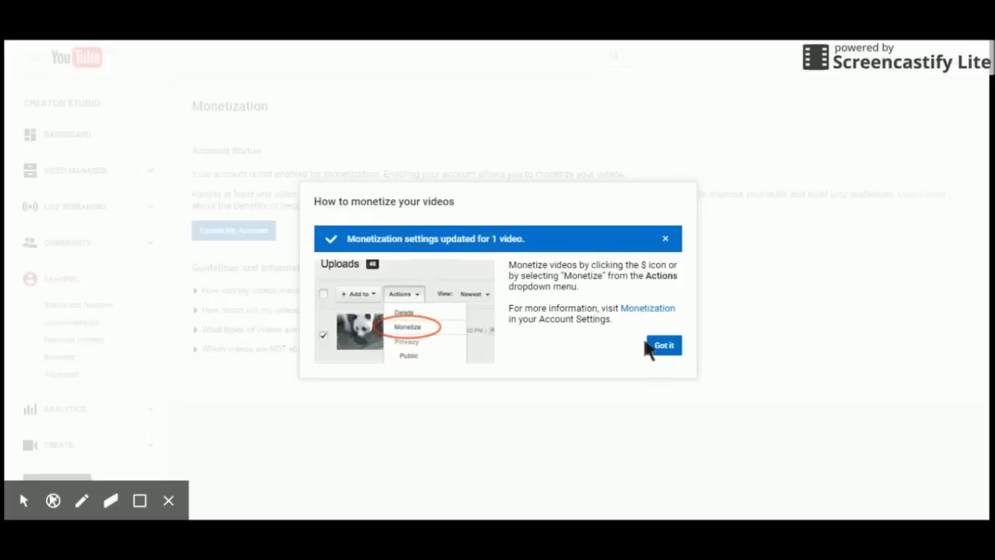
- Dismiss the monetization tips and play the 'Test' video from Video Manager
{"action": "left_click", "coordinate": [663, 346]}
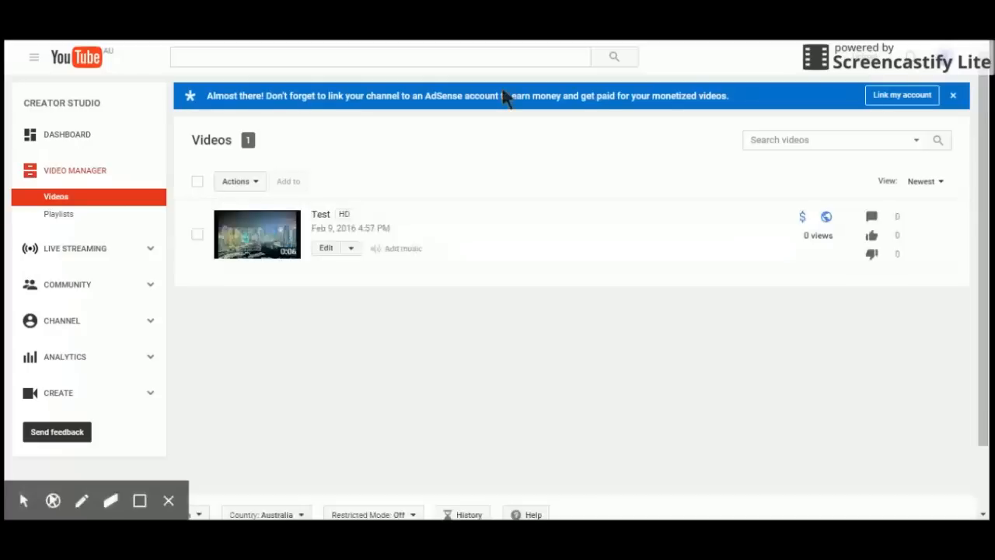
{"action": "mouse_move", "coordinate": [774, 111]}
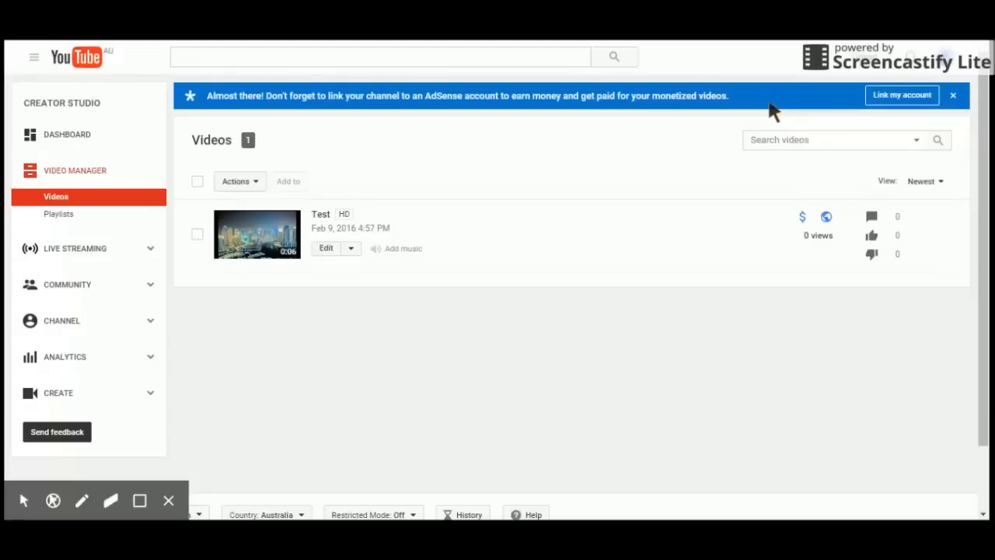
{"action": "mouse_move", "coordinate": [268, 247]}
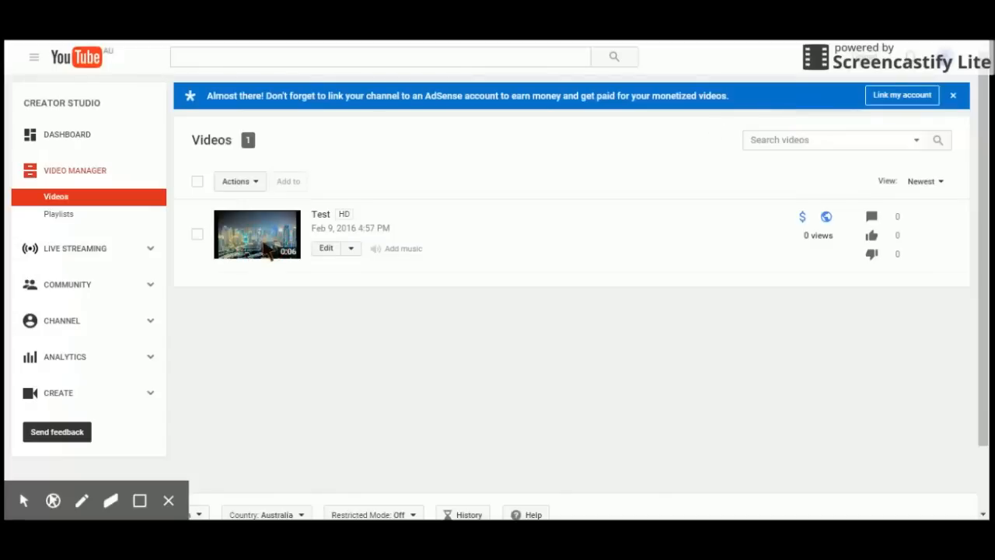
{"action": "left_click", "coordinate": [257, 234]}
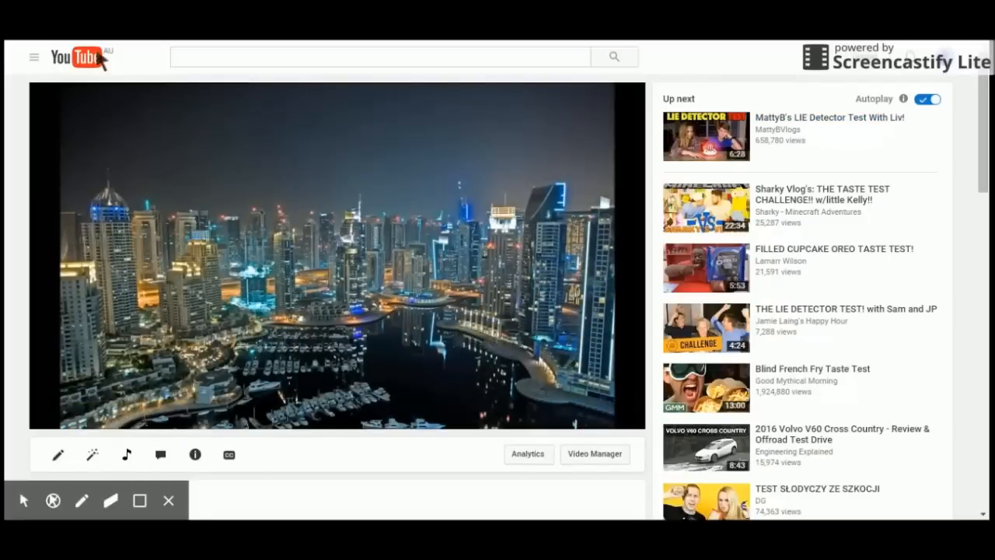
{"action": "left_click", "coordinate": [595, 454]}
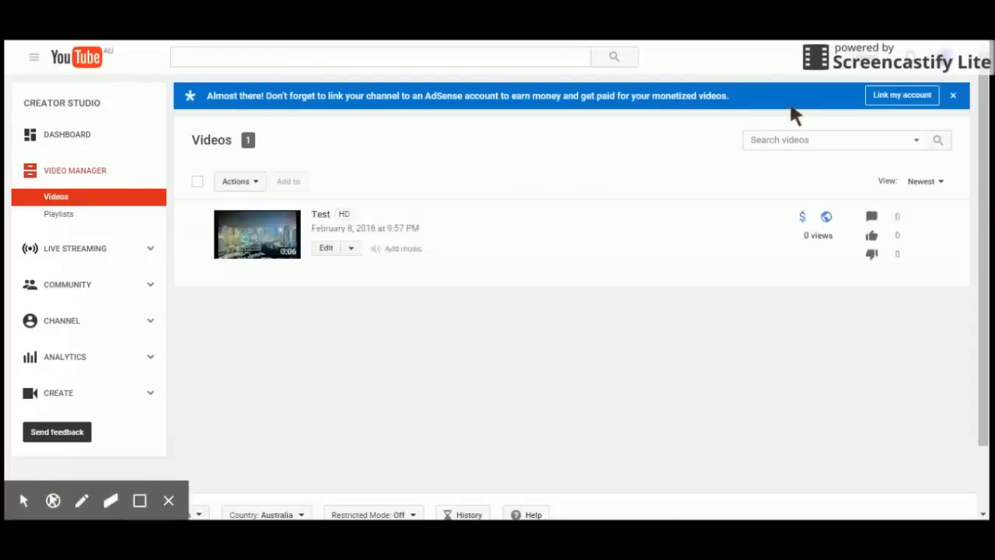
- Choose 'Link my account' on the Video Manager AdSense banner
{"action": "left_click", "coordinate": [901, 95]}
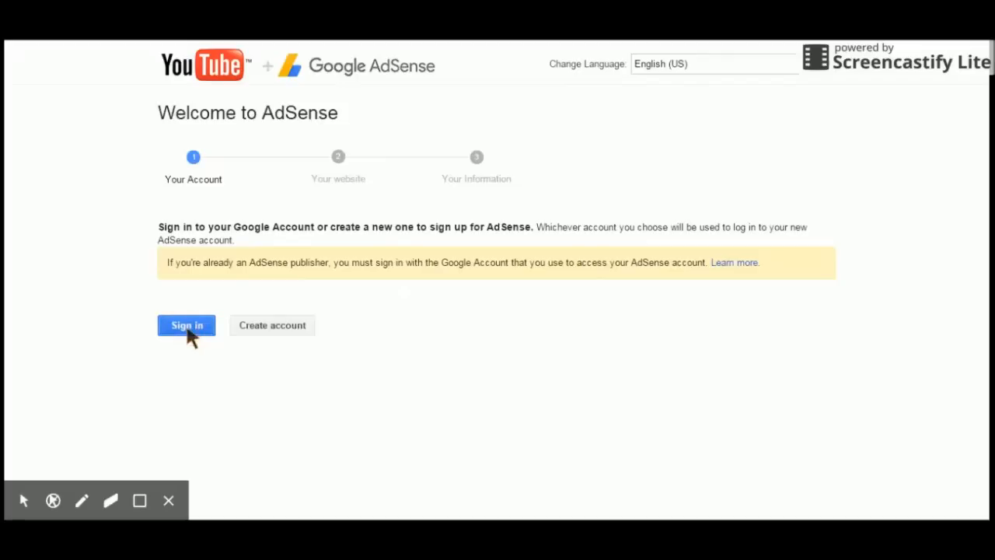
- Sign in to AdSense and confirm the channel URL as website with English content language
{"action": "left_click", "coordinate": [187, 325]}
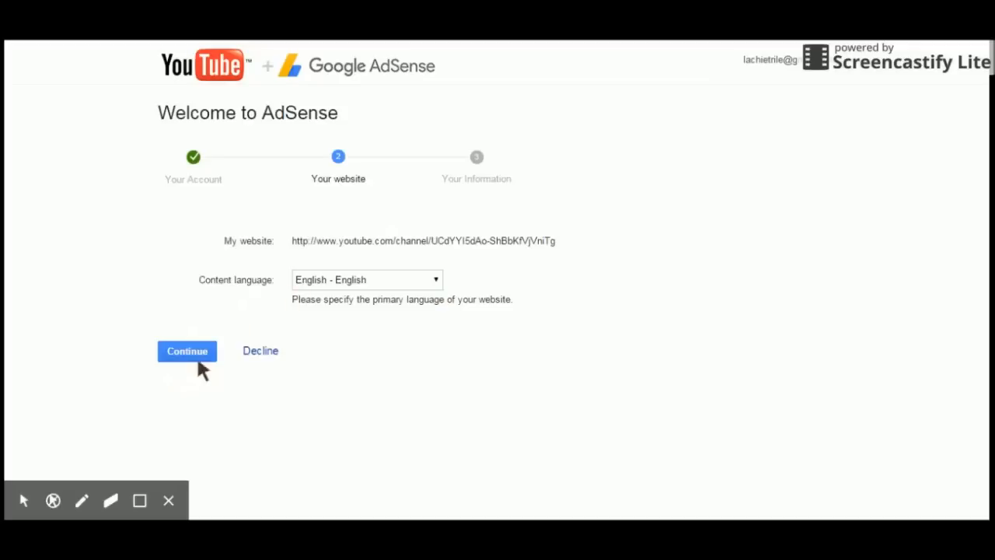
{"action": "left_click", "coordinate": [187, 350]}
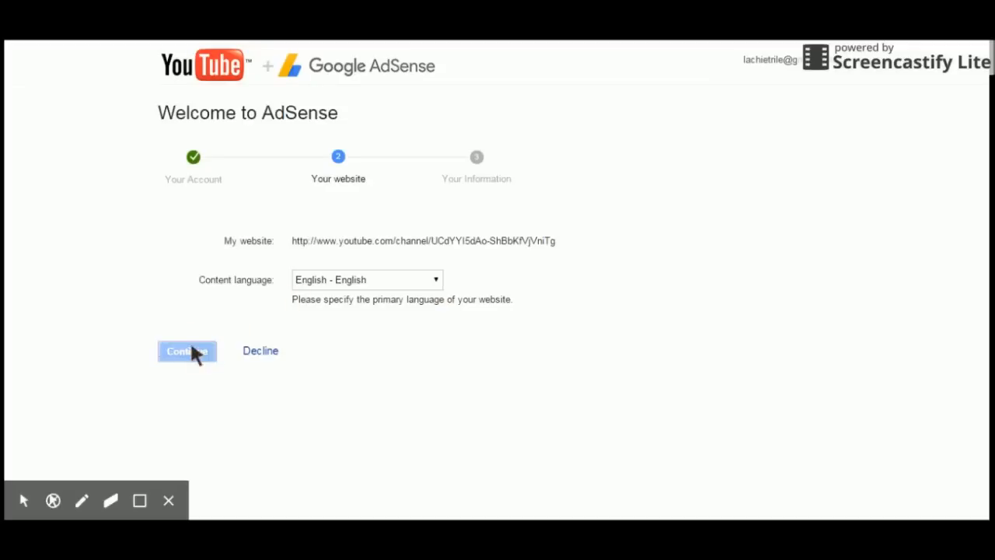
{"action": "left_click", "coordinate": [186, 351]}
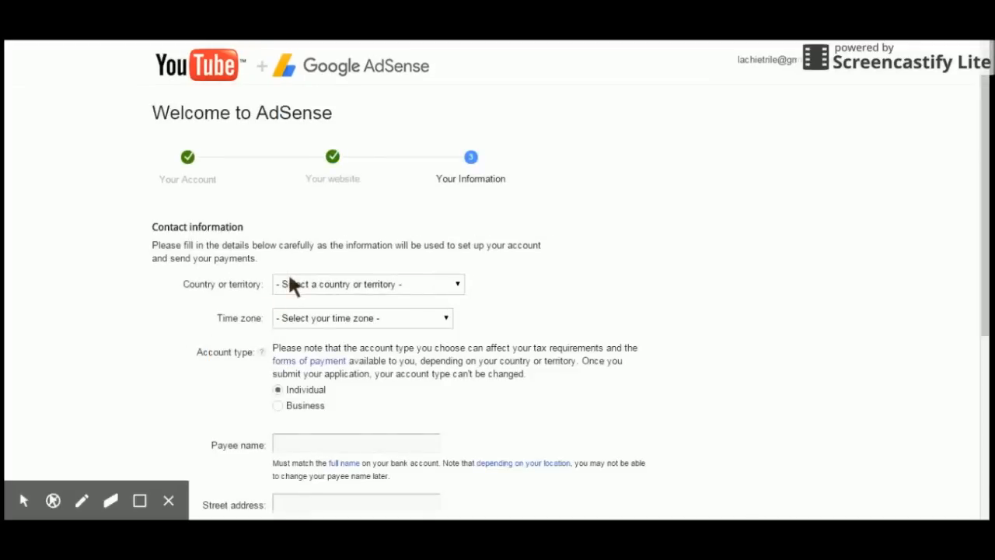
- Fill in the Ballarat, Victoria contact details, set email preferences to No, and submit
{"action": "left_click", "coordinate": [367, 284]}
{"action": "type", "text": "Ballarat"}
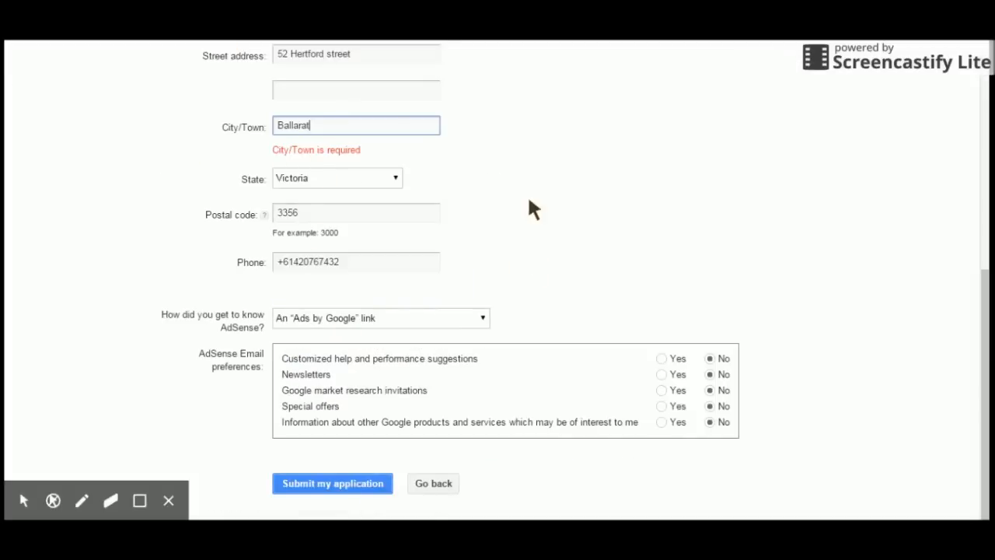
{"action": "mouse_move", "coordinate": [312, 180]}
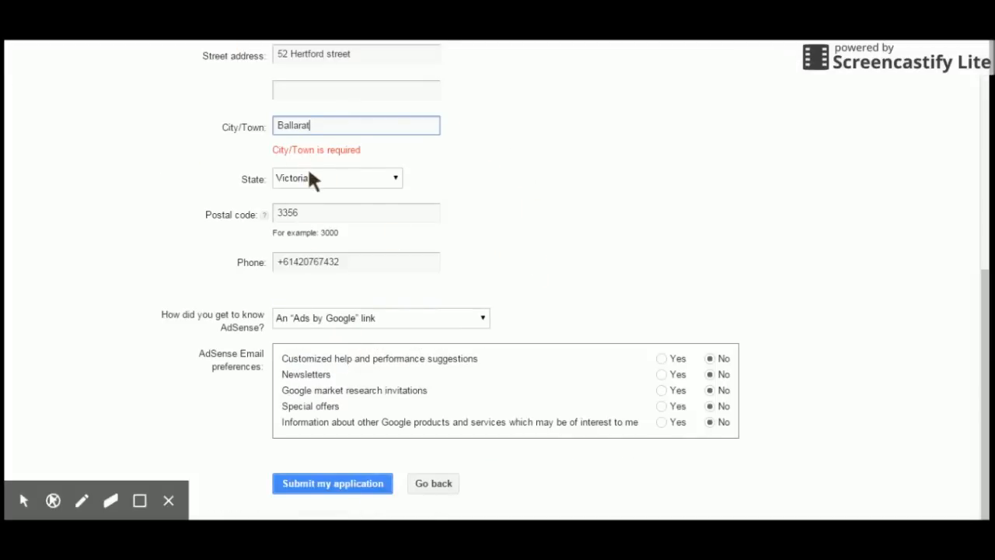
{"action": "mouse_move", "coordinate": [432, 160]}
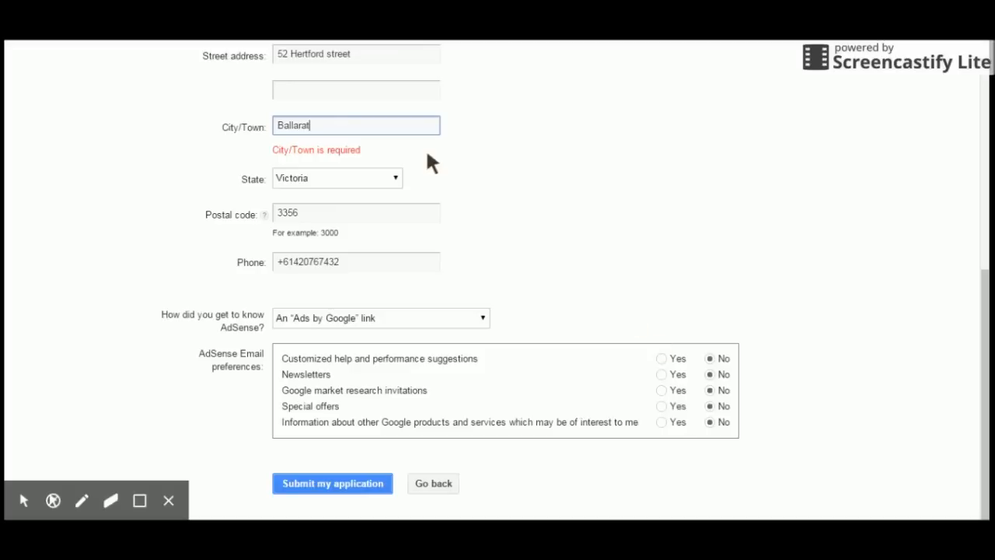
{"action": "mouse_move", "coordinate": [417, 340]}
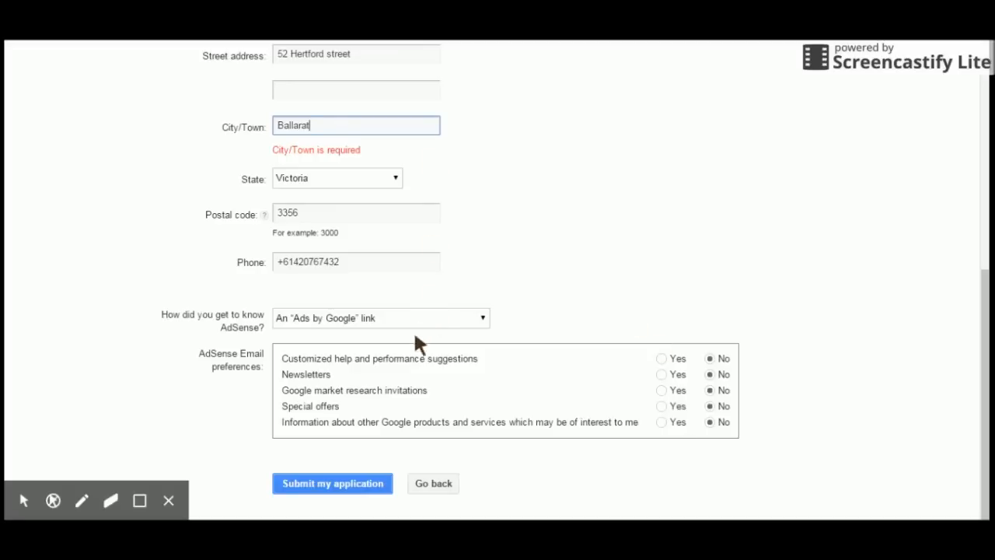
{"action": "mouse_move", "coordinate": [712, 366]}
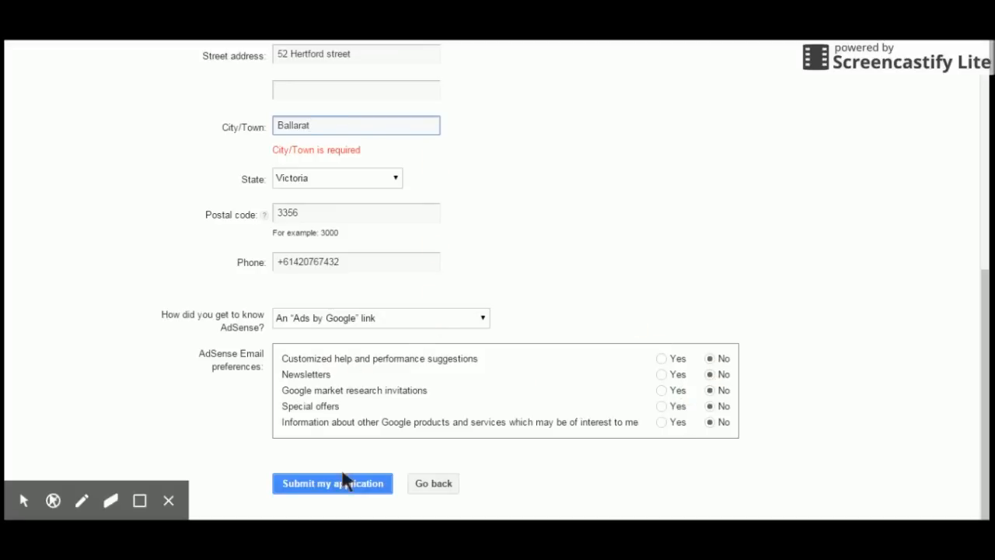
{"action": "left_click", "coordinate": [332, 483]}
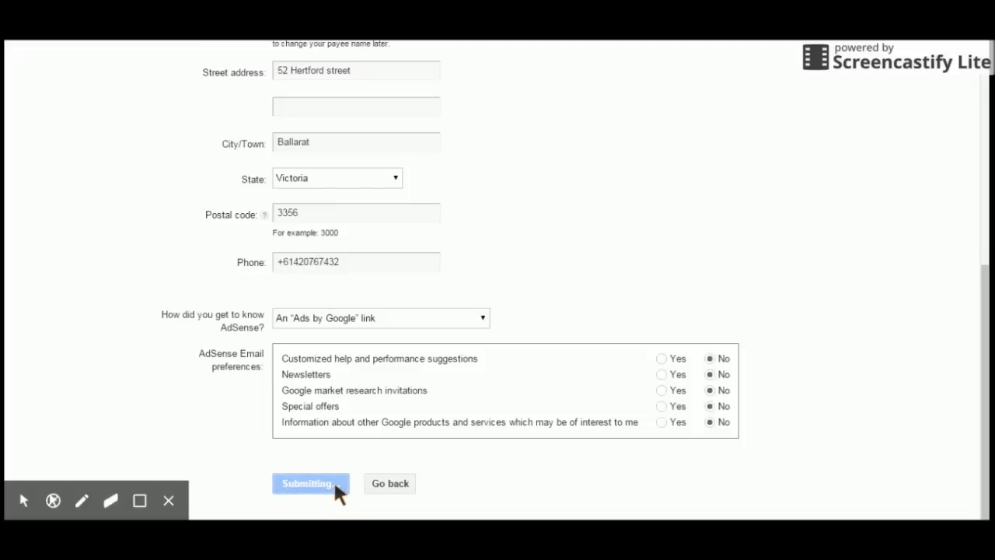
{"action": "left_click", "coordinate": [310, 483]}
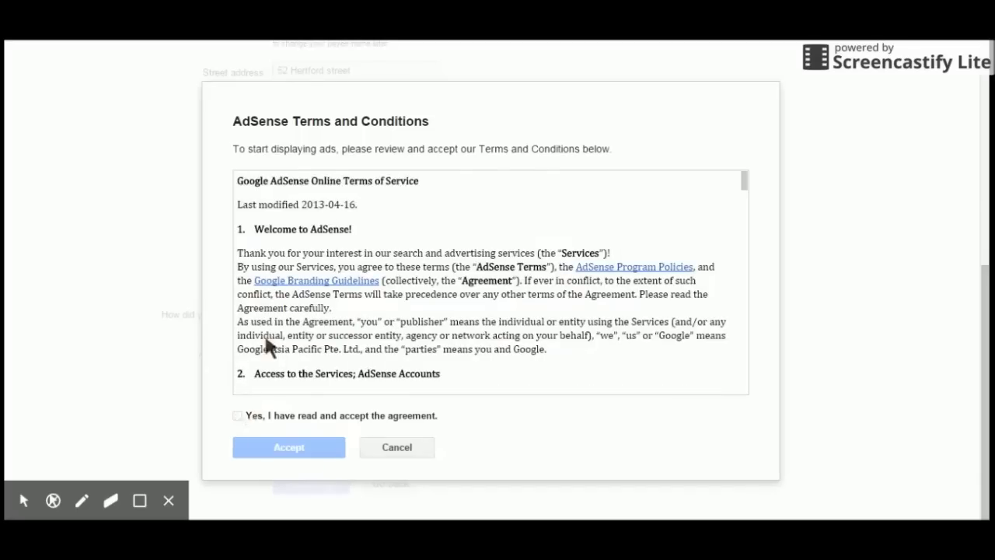
- Tick 'Yes, I have read and accept the agreement' and accept the AdSense terms
{"action": "left_click", "coordinate": [238, 415]}
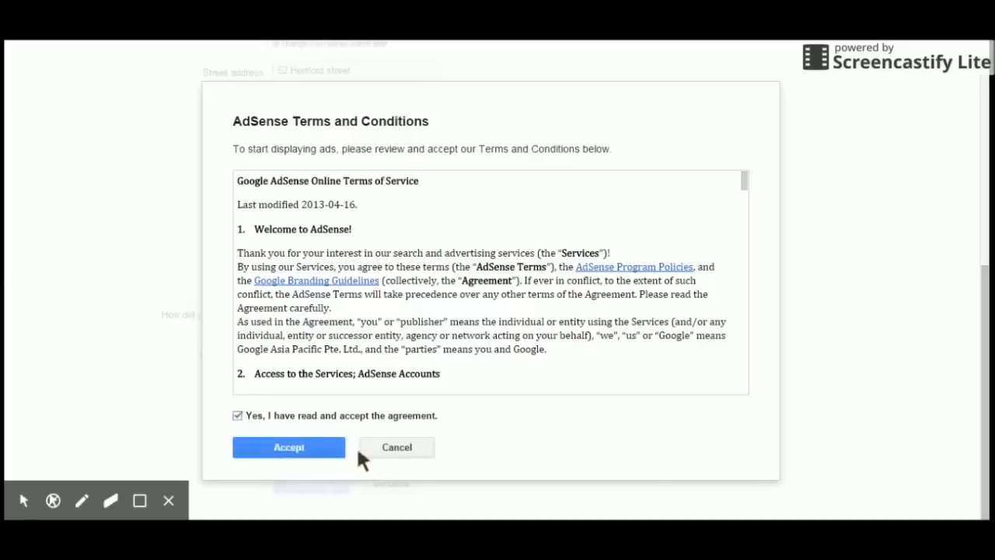
{"action": "left_click", "coordinate": [288, 447]}
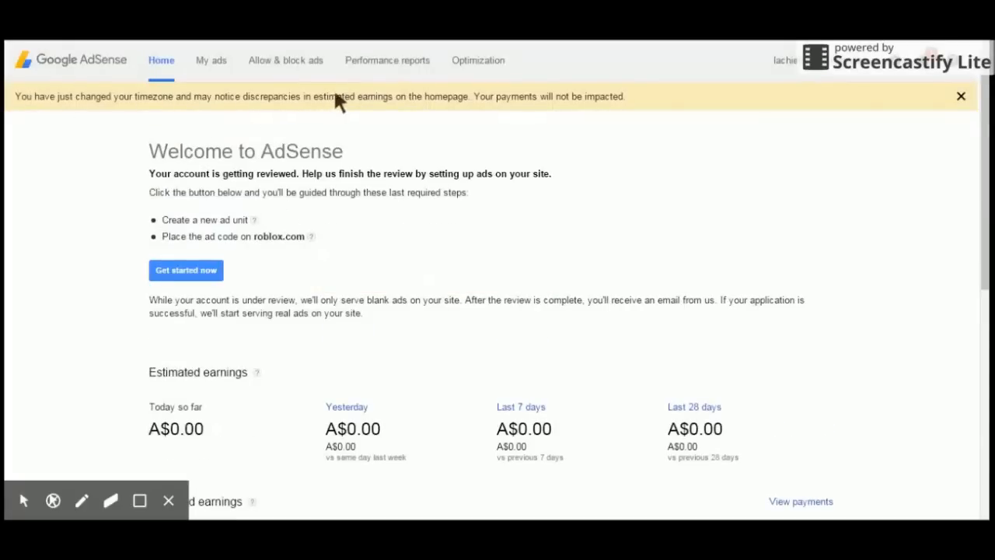
- Re-enter the account password to reach Google's add-a-payment-card page
{"action": "scroll", "scroll_direction": "down", "scroll_amount": 3}
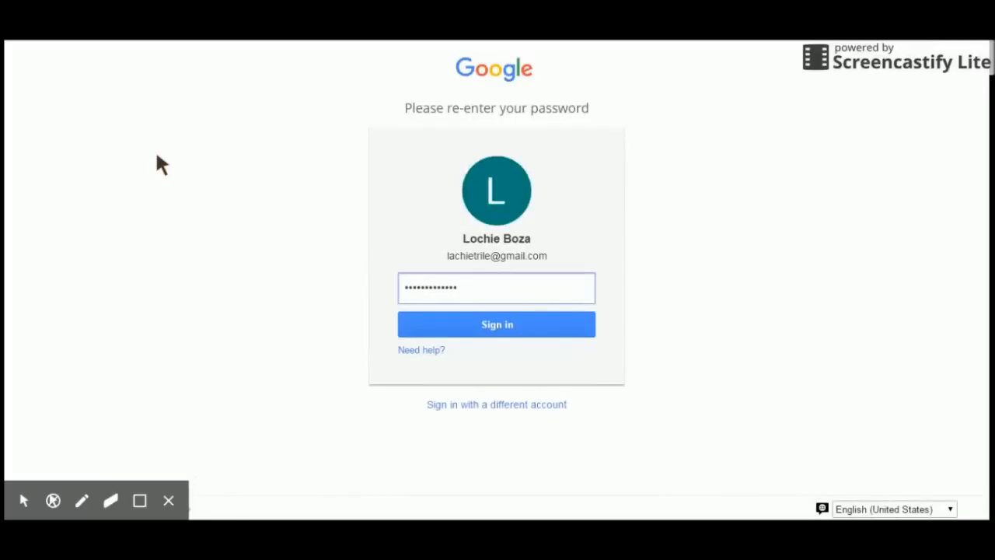
{"action": "left_click", "coordinate": [496, 324]}
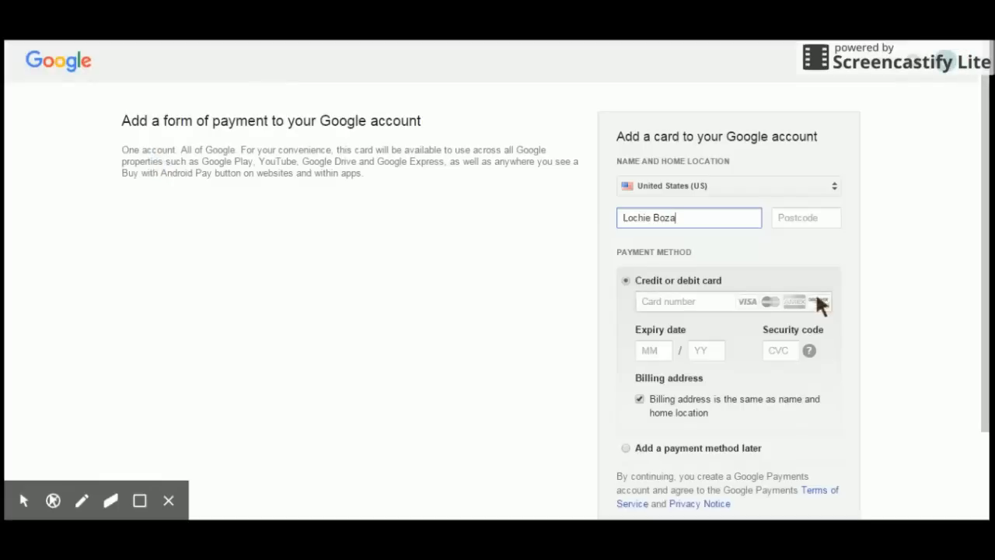
{"action": "scroll", "scroll_direction": "down", "scroll_amount": 3}
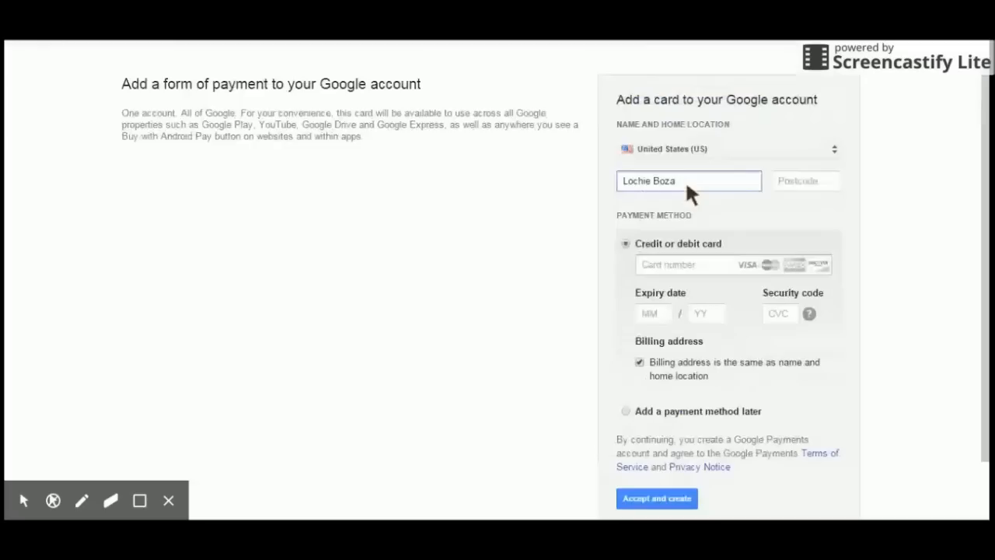
{"action": "mouse_move", "coordinate": [682, 230]}
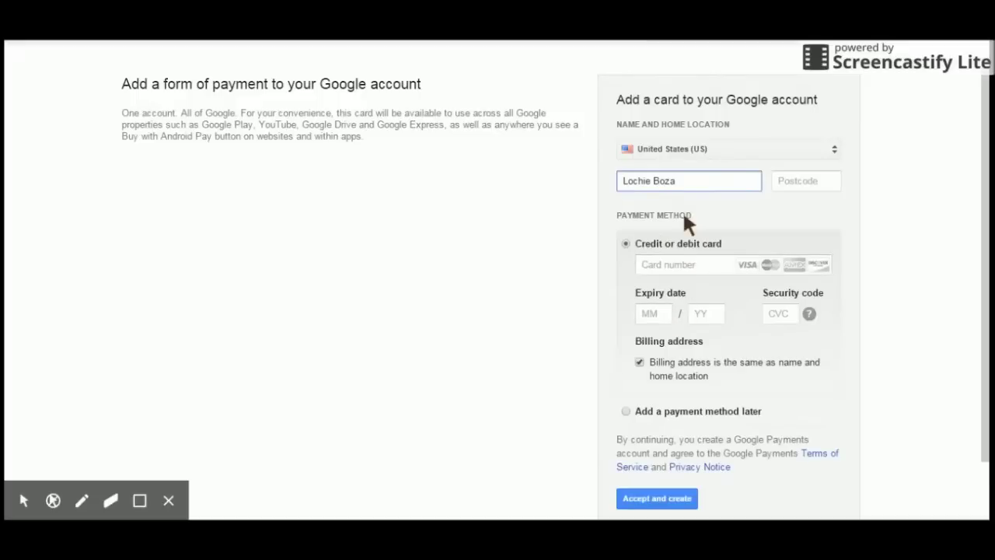
{"action": "mouse_move", "coordinate": [683, 164]}
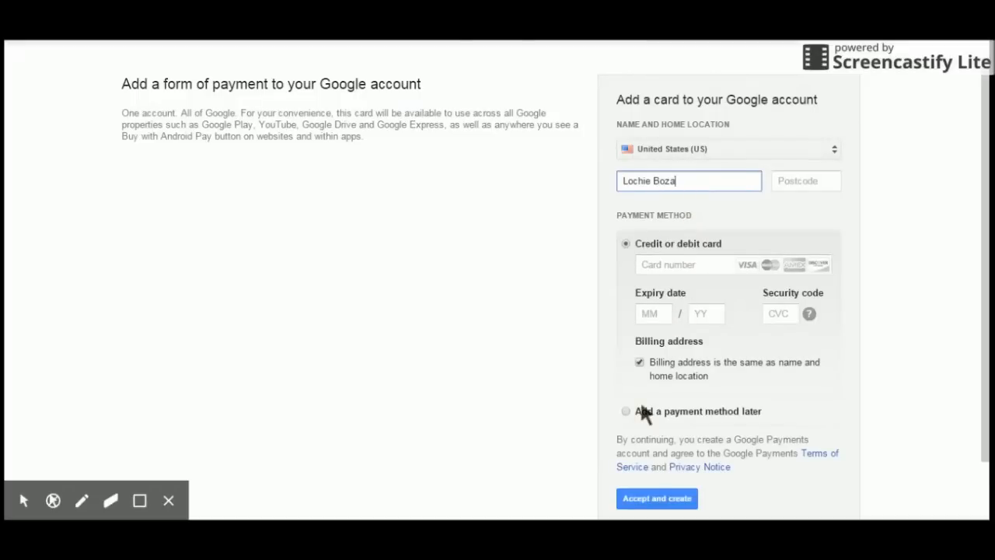
{"action": "mouse_move", "coordinate": [646, 405]}
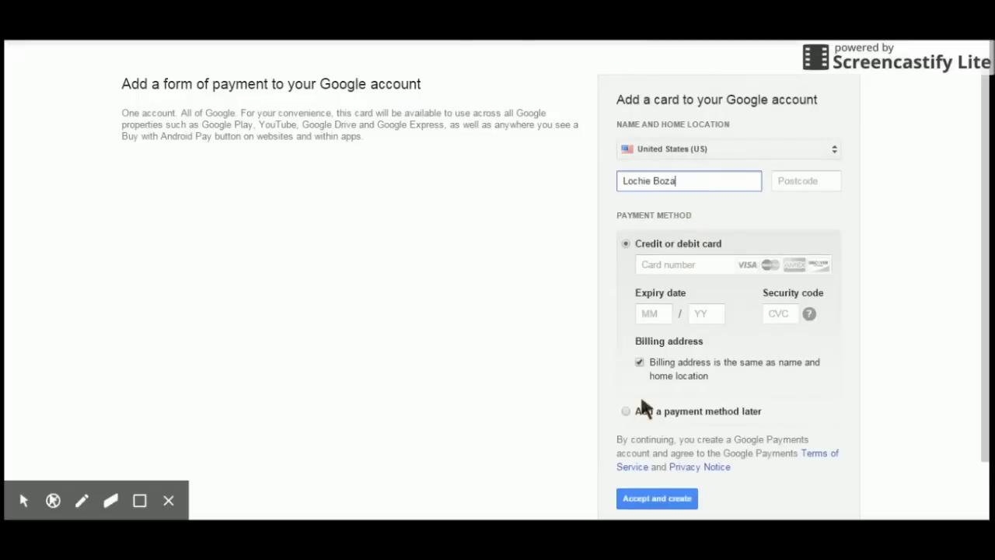
{"action": "mouse_move", "coordinate": [585, 319]}
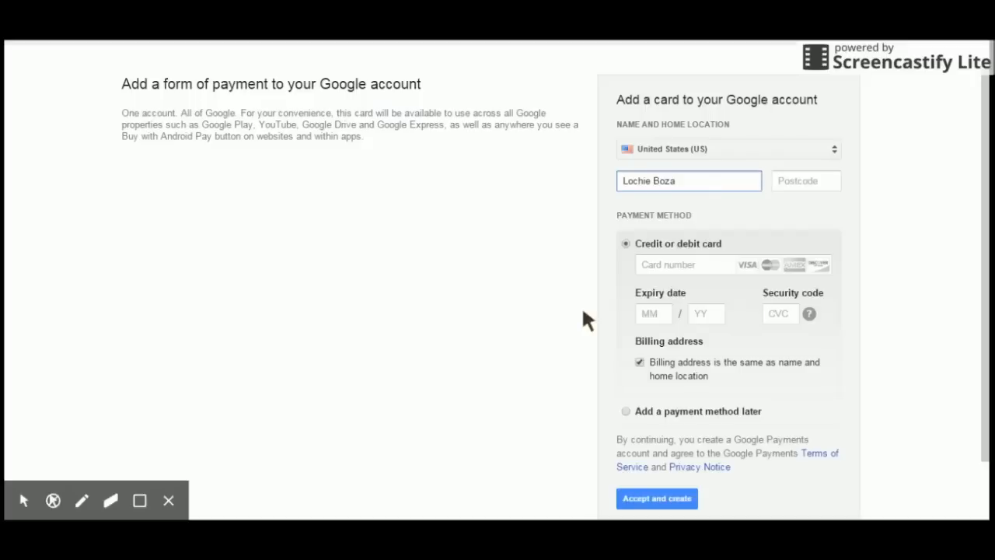
{"action": "left_click", "coordinate": [689, 180]}
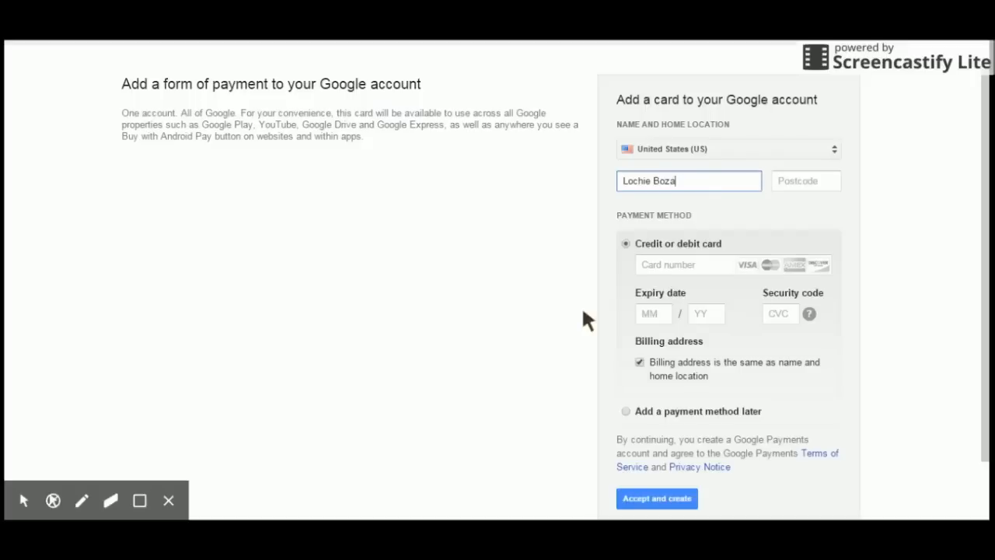